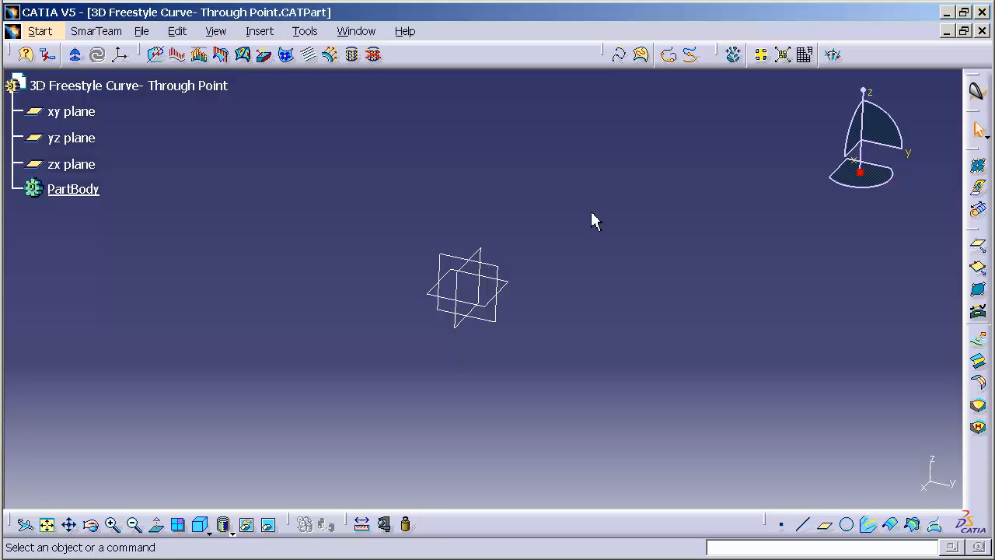
{"action": "mouse_move", "coordinate": [621, 81]}
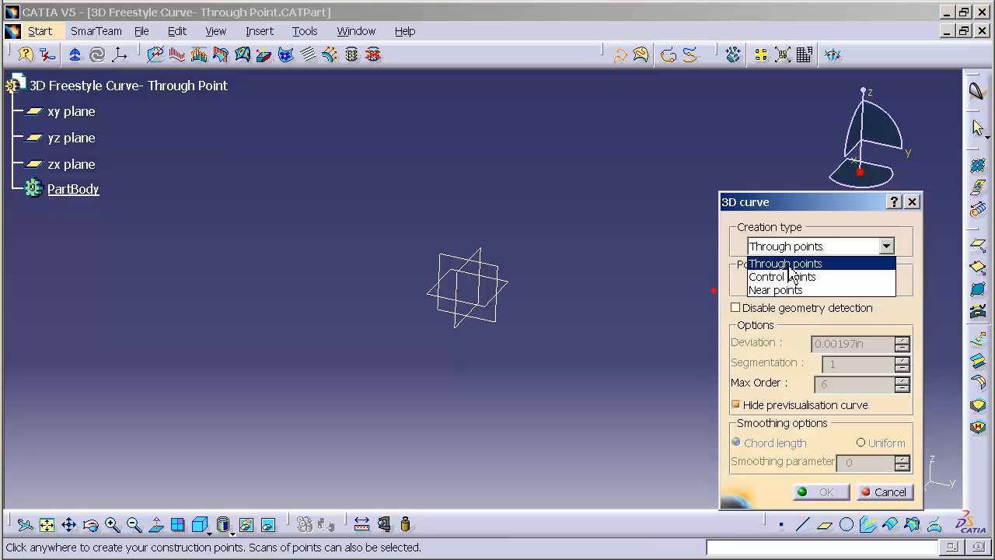
Continue placing points for 3D Curve.1 with the Through points creation type
{"action": "left_click", "coordinate": [786, 264]}
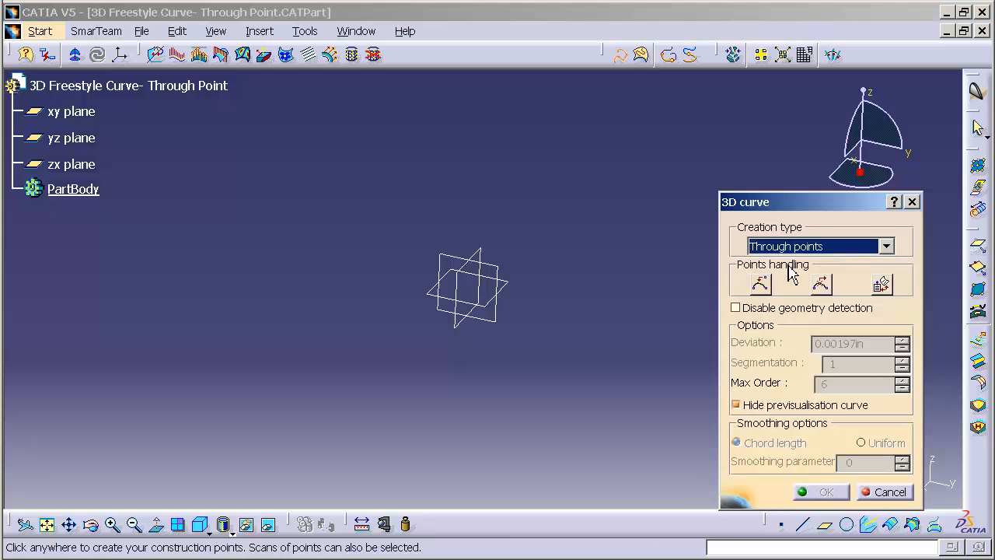
{"action": "mouse_move", "coordinate": [792, 270]}
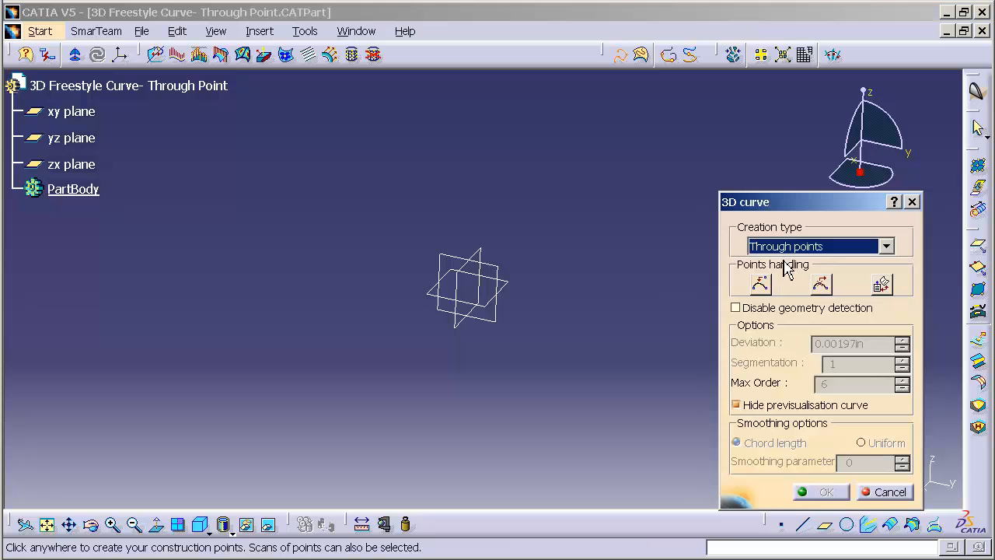
{"action": "mouse_move", "coordinate": [884, 174]}
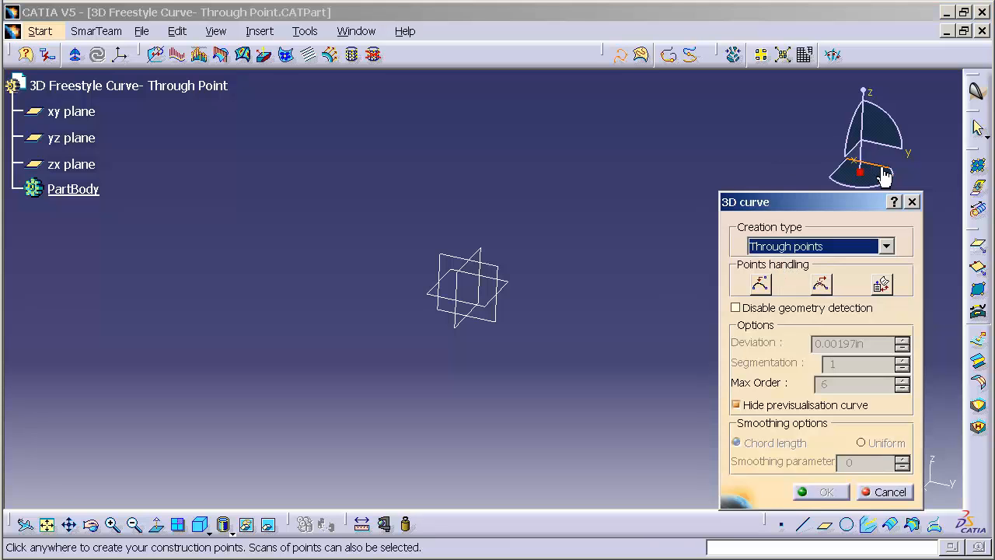
{"action": "mouse_move", "coordinate": [874, 158]}
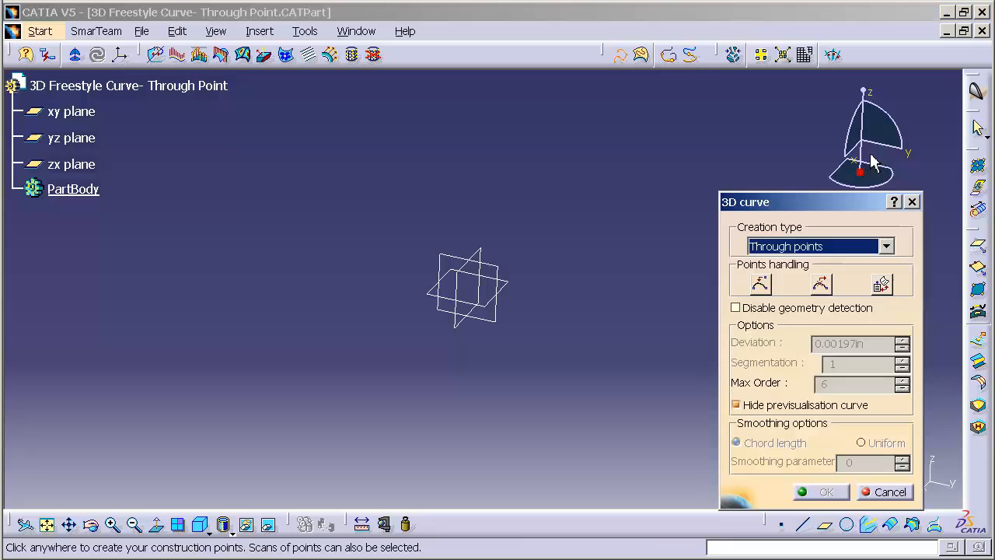
{"action": "mouse_move", "coordinate": [871, 101]}
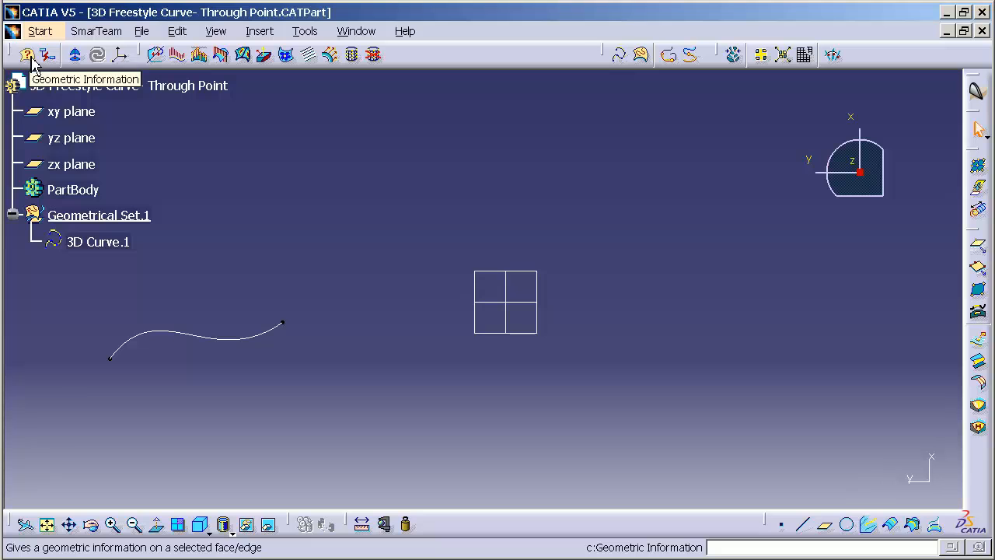
Run Geometric Information on 3D Curve.1, showing a NURBS curve of order 6
{"action": "left_click", "coordinate": [25, 53]}
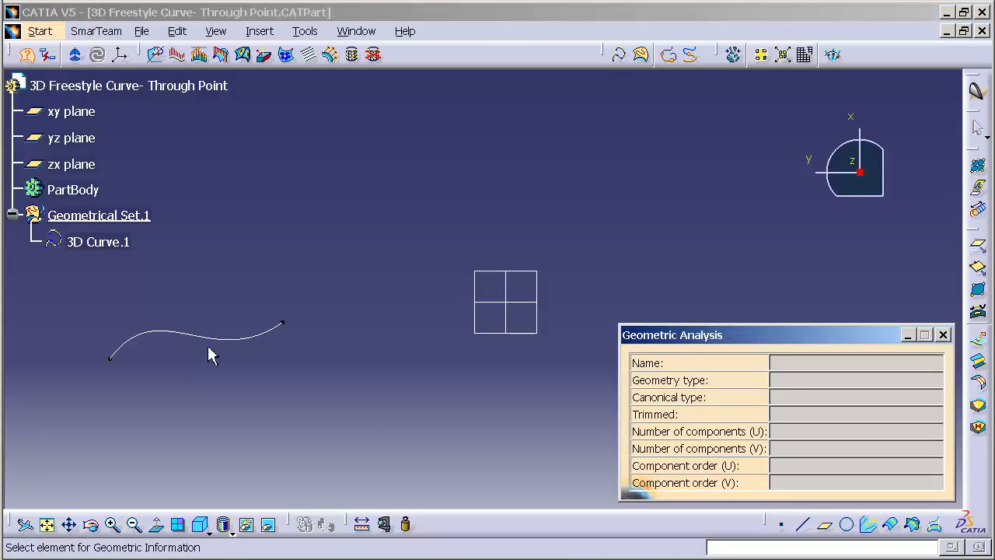
{"action": "left_click", "coordinate": [249, 341]}
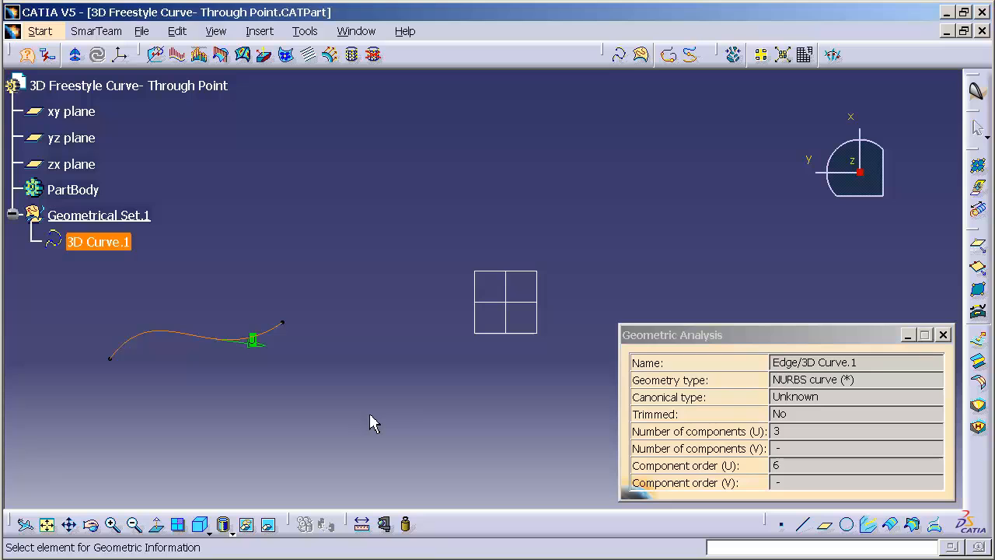
{"action": "mouse_move", "coordinate": [806, 466]}
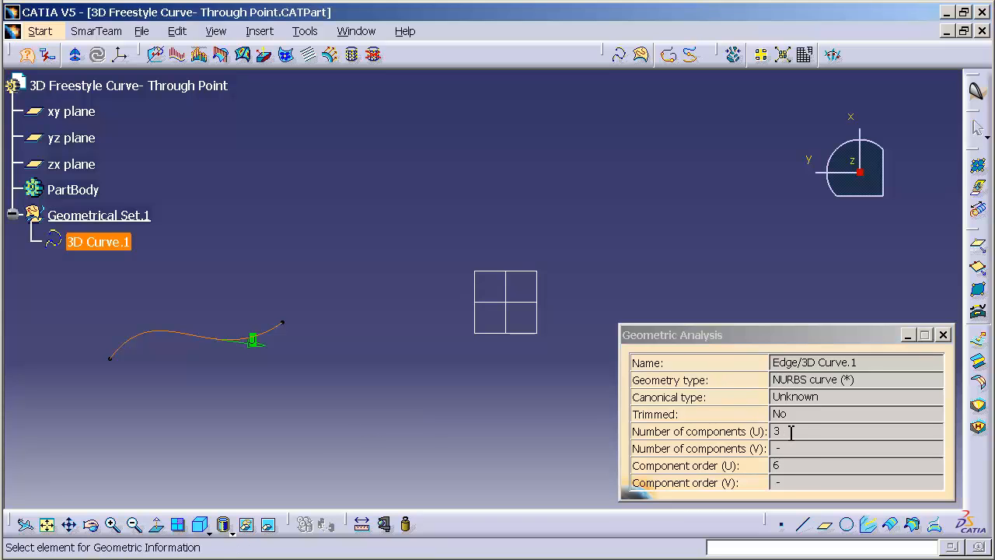
{"action": "mouse_move", "coordinate": [372, 361]}
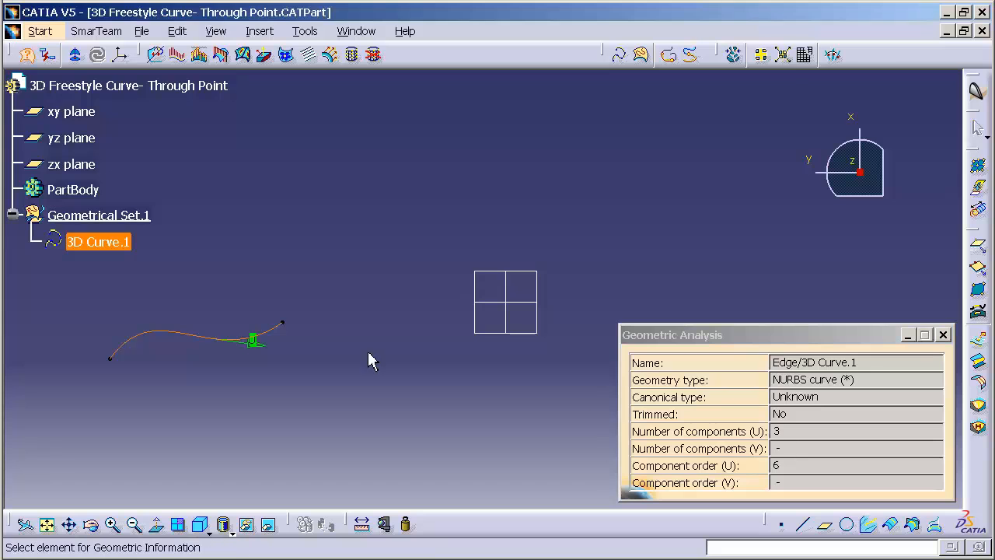
{"action": "mouse_move", "coordinate": [132, 325]}
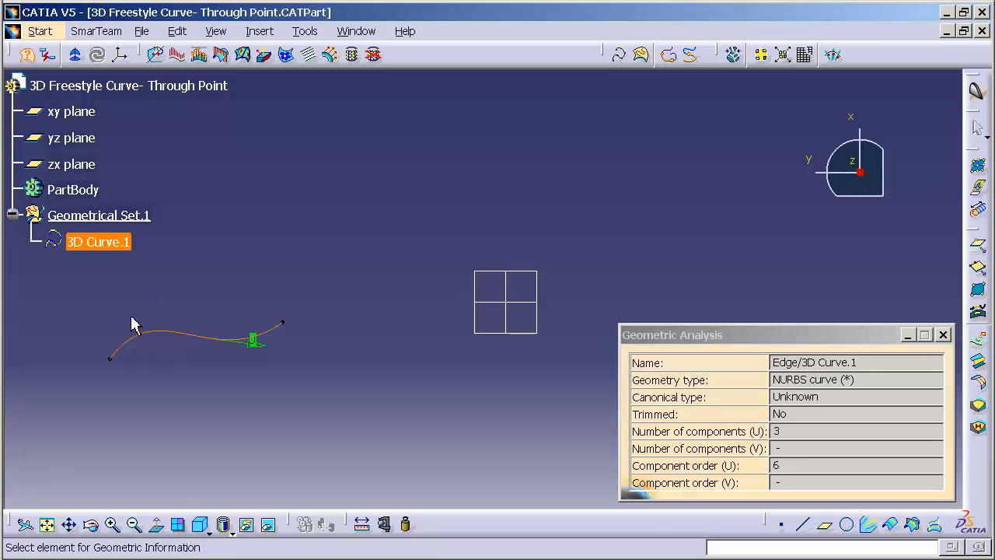
{"action": "mouse_move", "coordinate": [216, 389]}
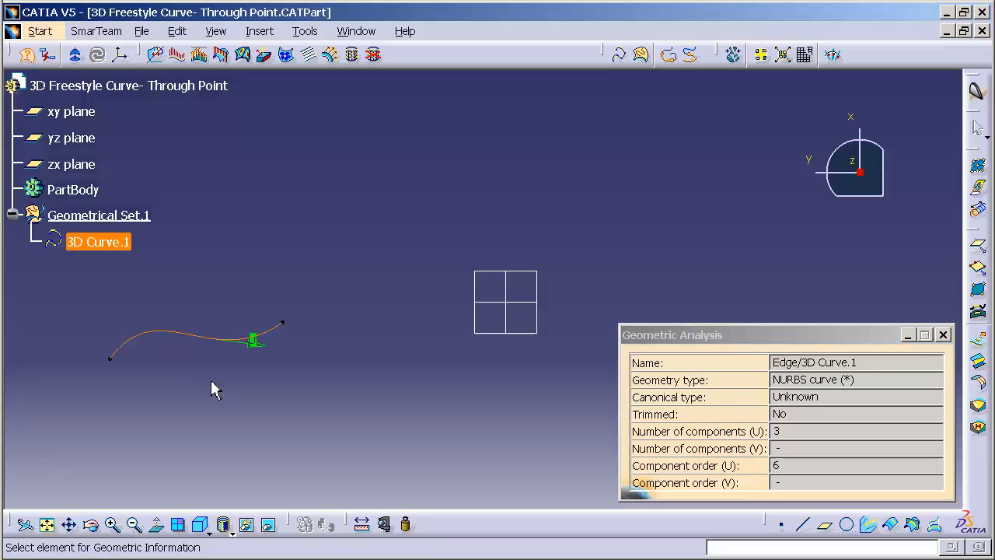
{"action": "mouse_move", "coordinate": [581, 473]}
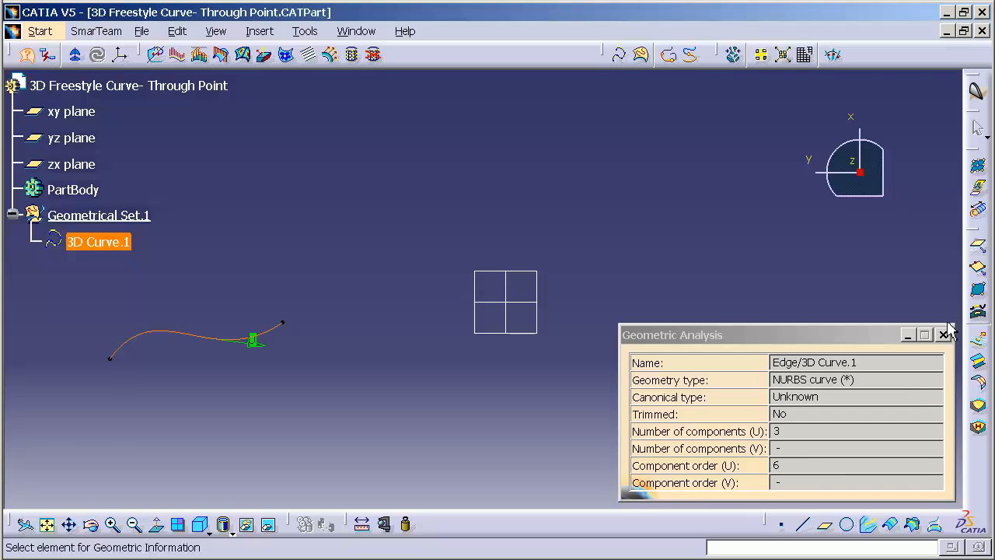
Close the analysis and insert an extra point on 3D Curve.1's right-hand segment
{"action": "left_click", "coordinate": [946, 334]}
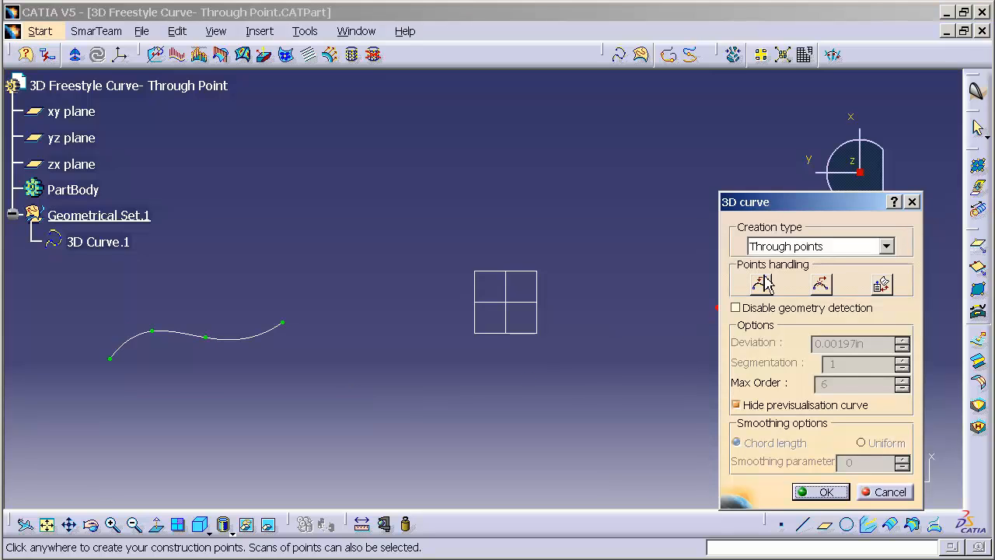
{"action": "mouse_move", "coordinate": [770, 289]}
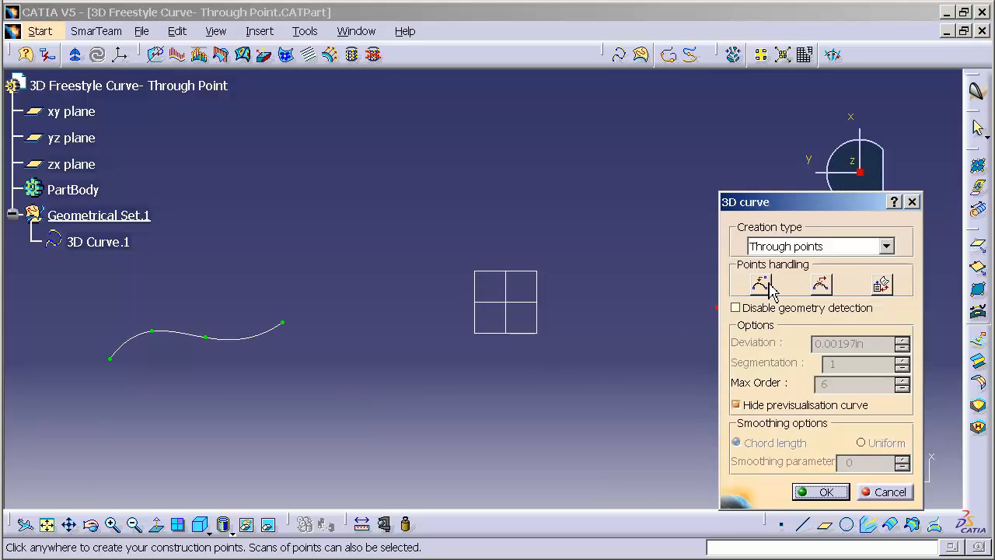
{"action": "mouse_move", "coordinate": [762, 284]}
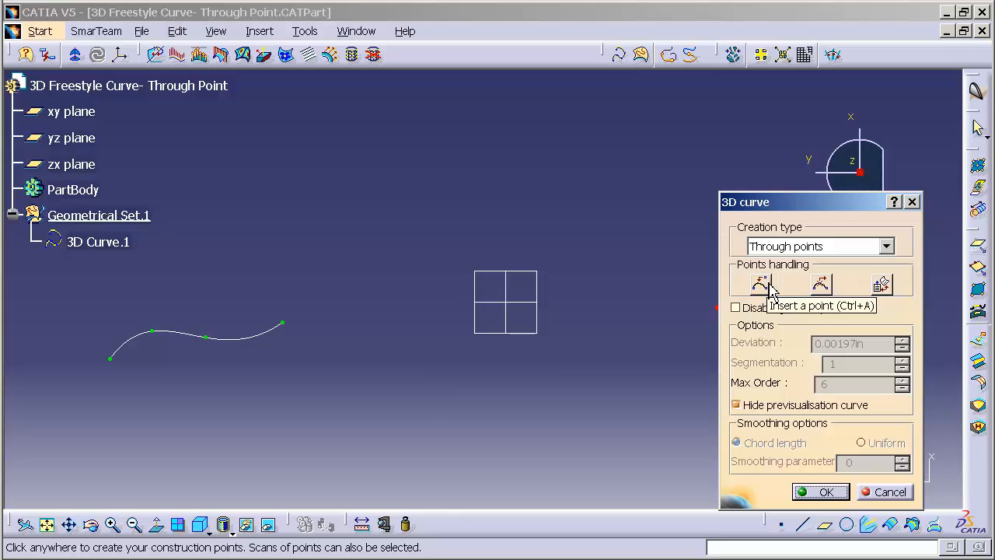
{"action": "mouse_move", "coordinate": [881, 283]}
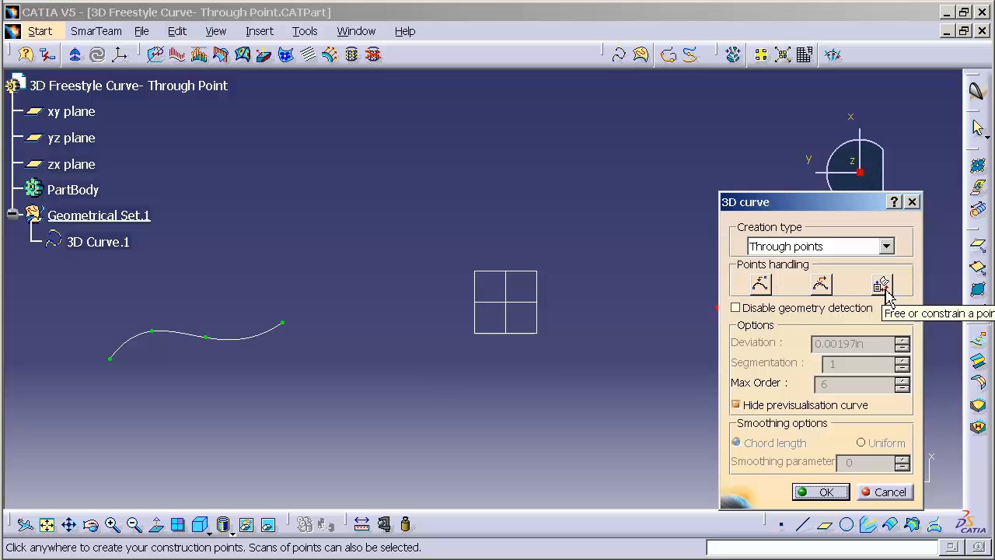
{"action": "mouse_move", "coordinate": [889, 308]}
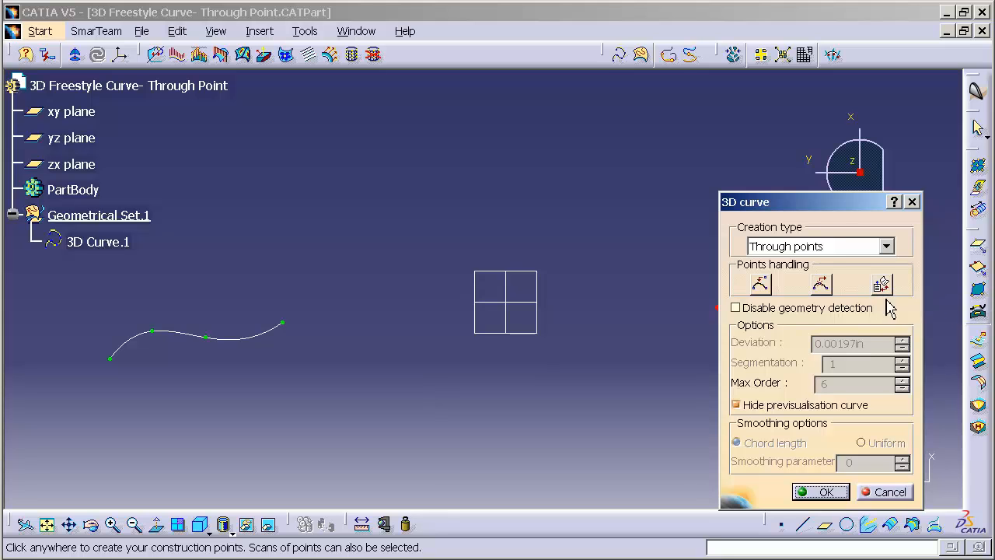
{"action": "mouse_move", "coordinate": [762, 283]}
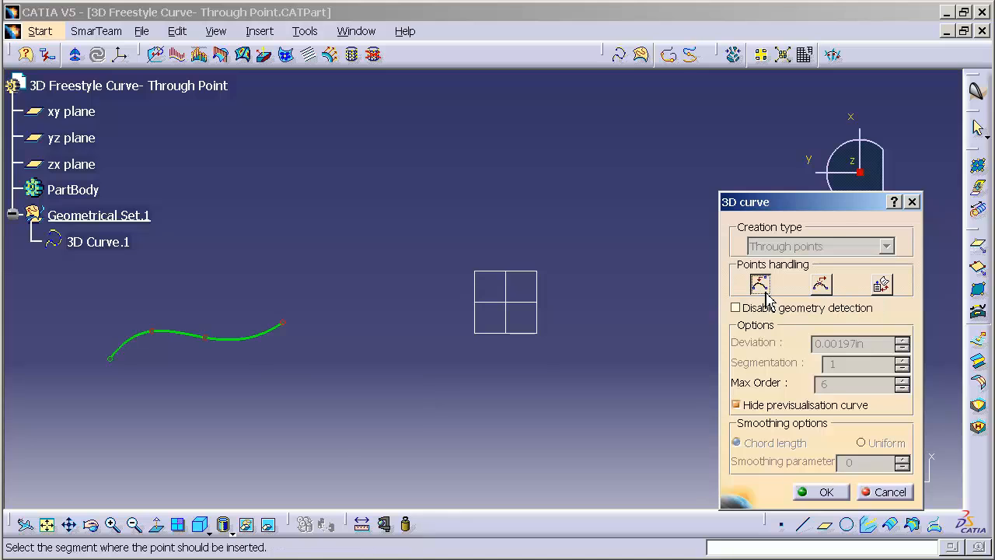
{"action": "mouse_move", "coordinate": [252, 370]}
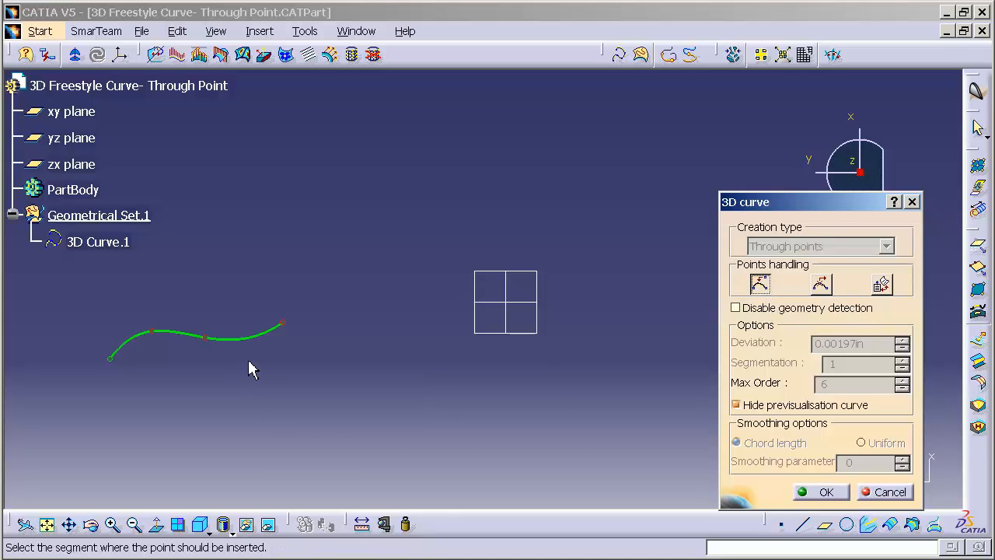
{"action": "mouse_move", "coordinate": [246, 350]}
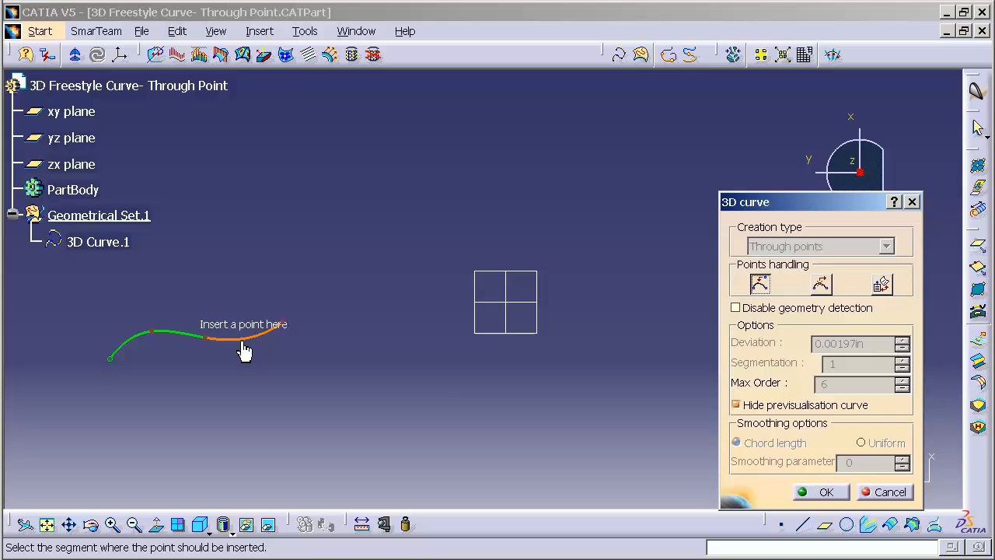
{"action": "mouse_move", "coordinate": [252, 352]}
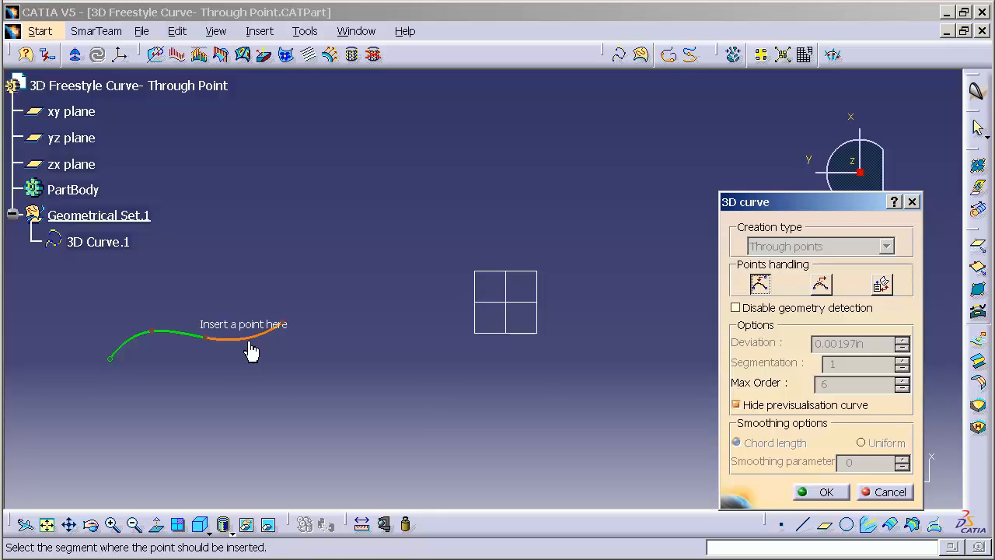
{"action": "left_click", "coordinate": [255, 339]}
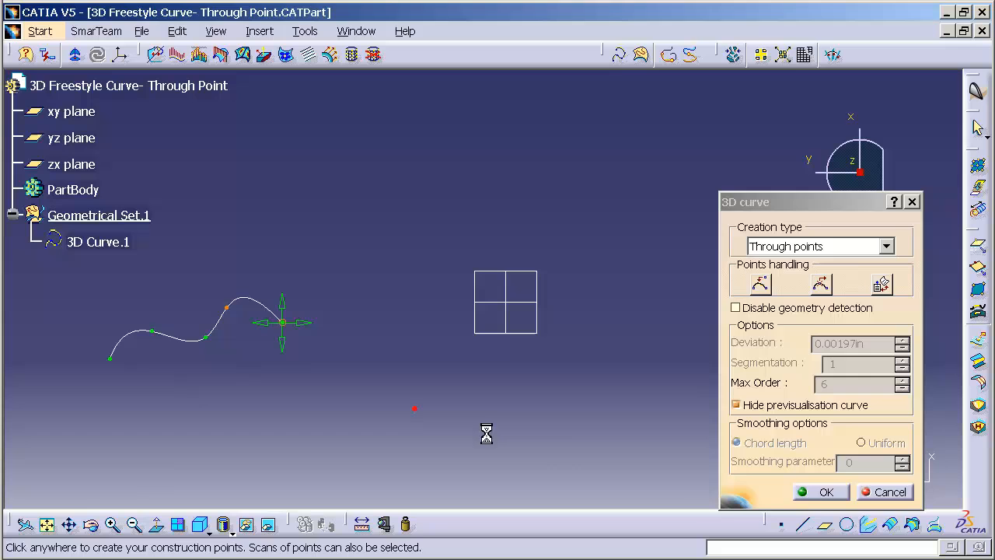
Confirm the reshaped 3D Curve.1 with the added point
{"action": "left_click", "coordinate": [827, 492]}
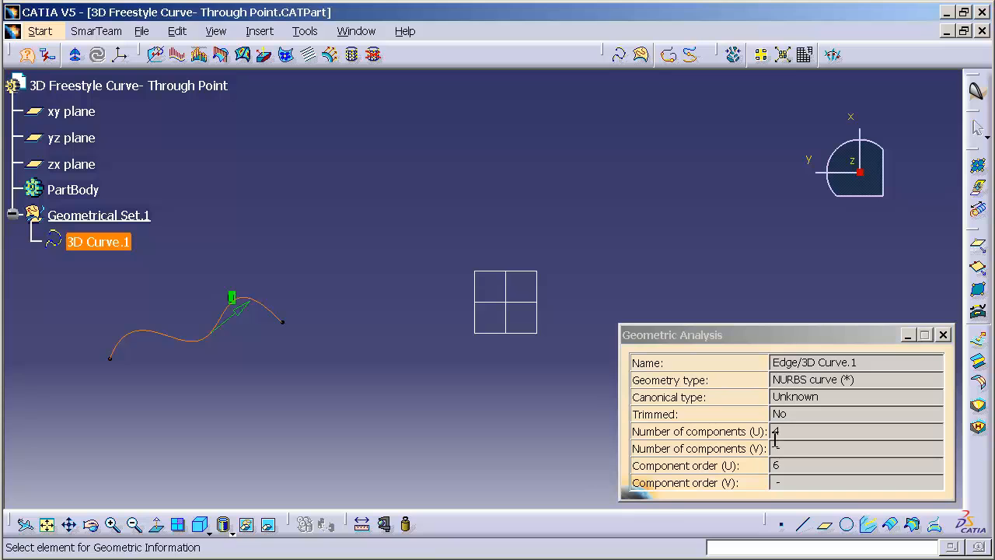
{"action": "mouse_move", "coordinate": [790, 451]}
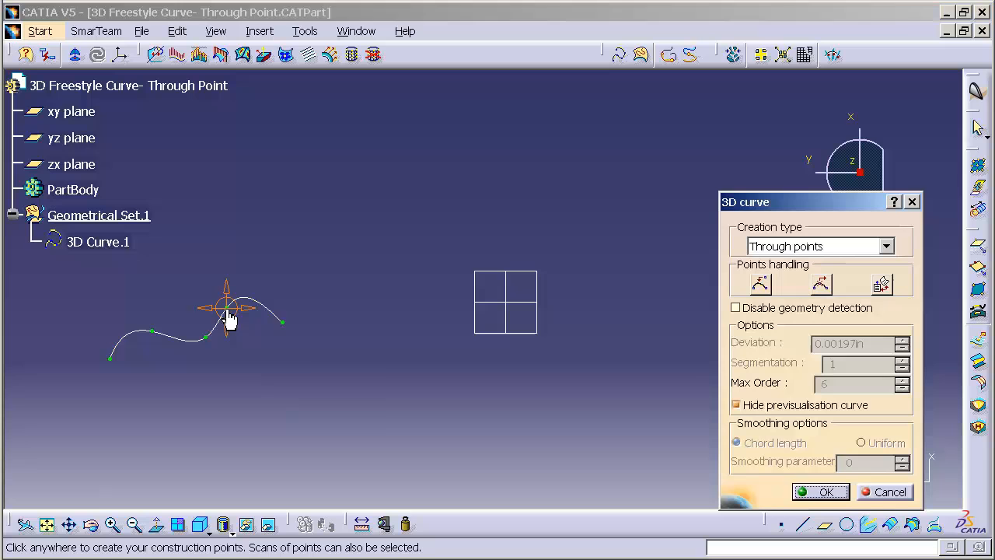
Remove an unwanted middle point from 3D Curve.1 and confirm the curve
{"action": "right_click", "coordinate": [227, 314]}
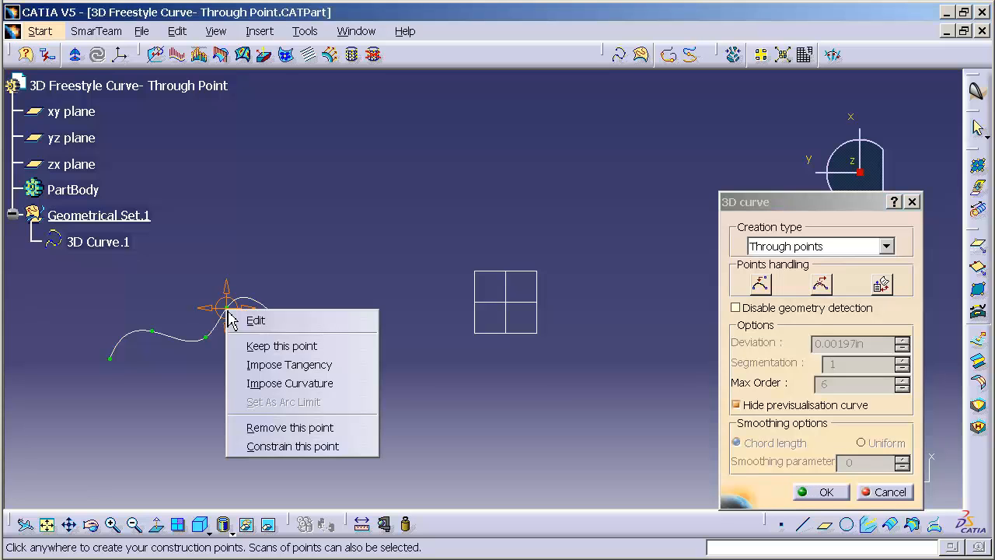
{"action": "mouse_move", "coordinate": [277, 426]}
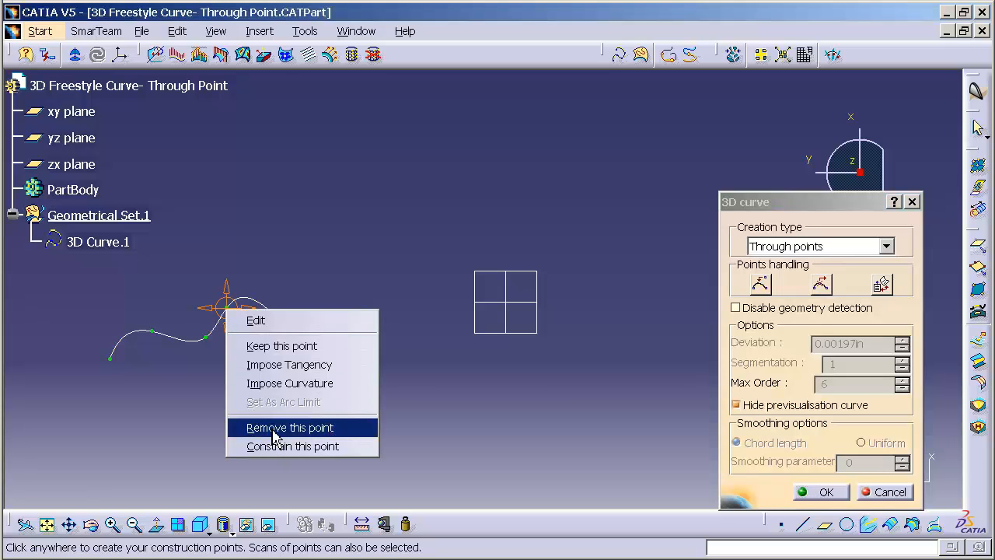
{"action": "left_click", "coordinate": [289, 426]}
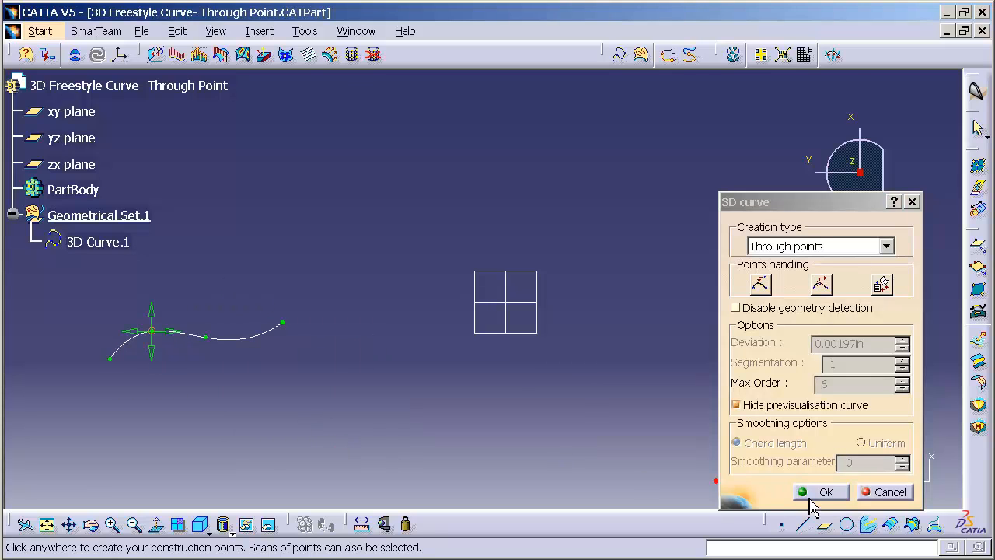
{"action": "left_click", "coordinate": [828, 491]}
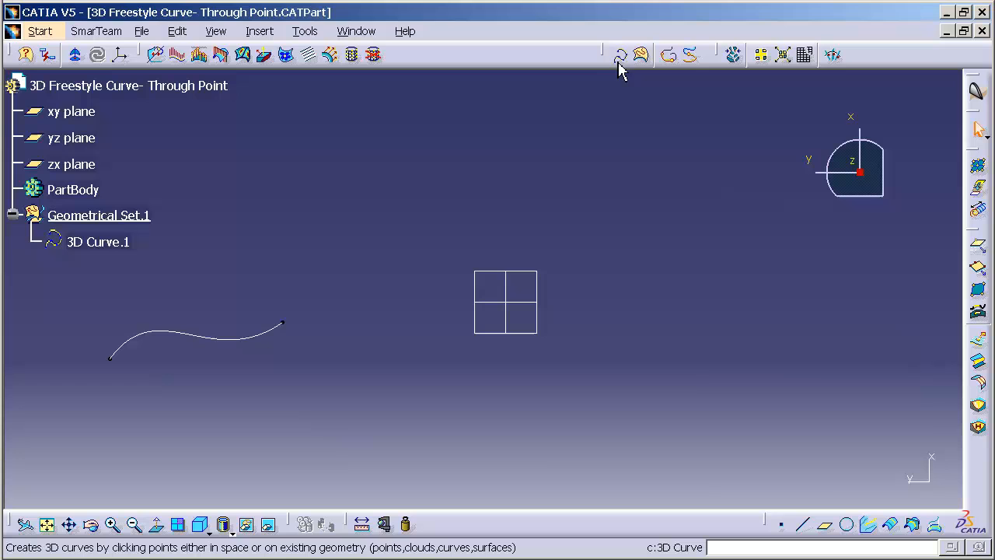
Start a second through-points curve, 3D Curve.2, placing its first point
{"action": "left_click", "coordinate": [620, 54]}
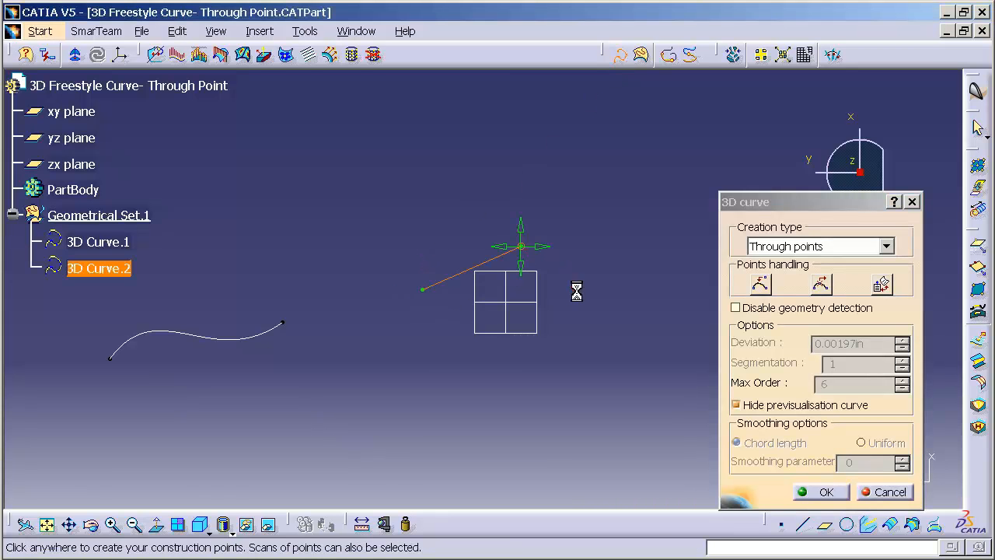
{"action": "left_click", "coordinate": [826, 491]}
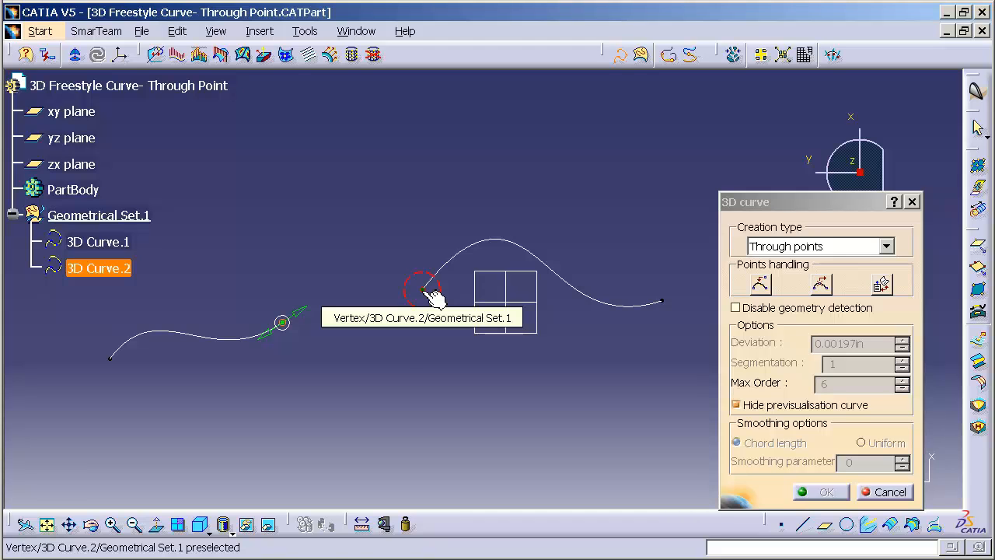
Attach the bridging 3D Curve.3's end to the start vertex of 3D Curve.2
{"action": "left_click", "coordinate": [423, 291]}
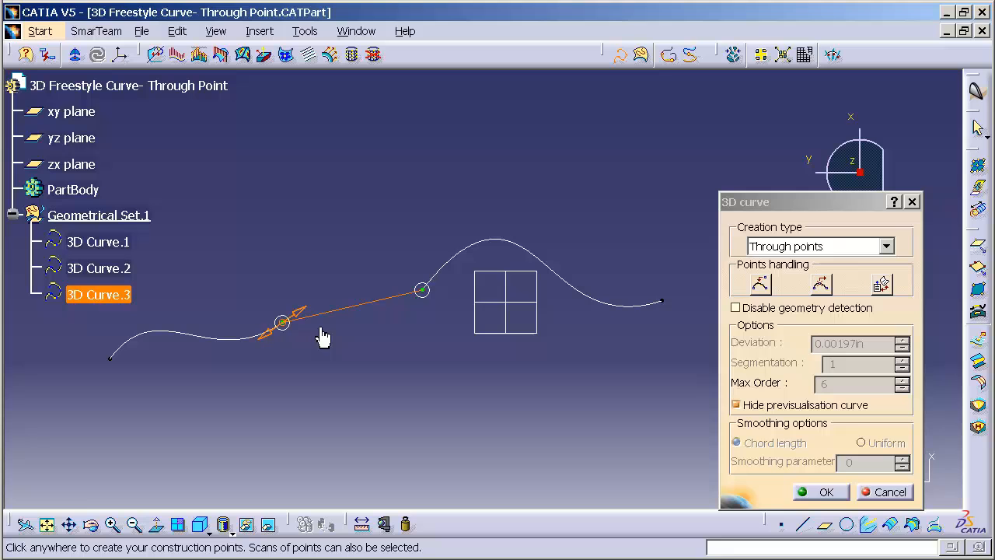
Impose tangency at 3D Curve.3's first-curve end, adjust the tangent, and confirm the bridge curve
{"action": "right_click", "coordinate": [421, 291]}
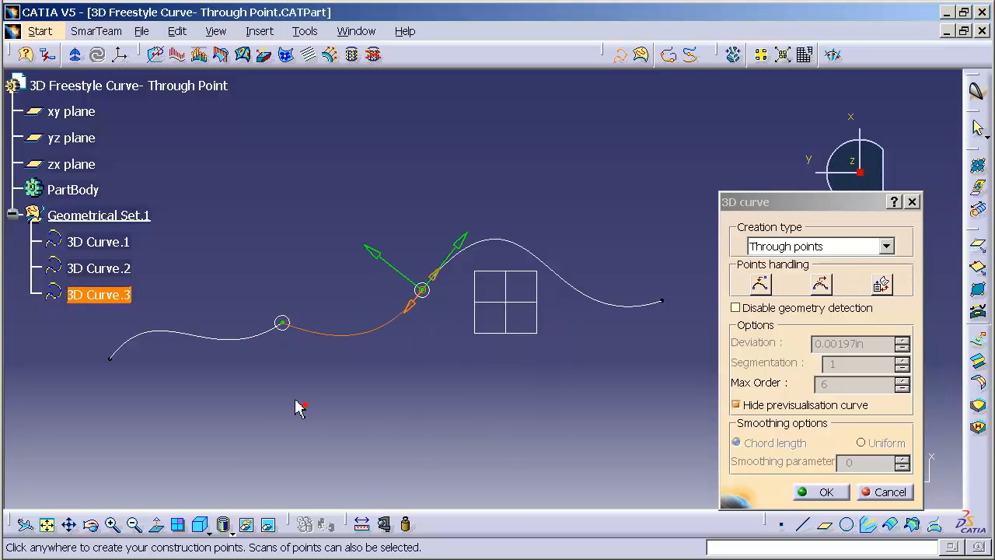
{"action": "right_click", "coordinate": [282, 322]}
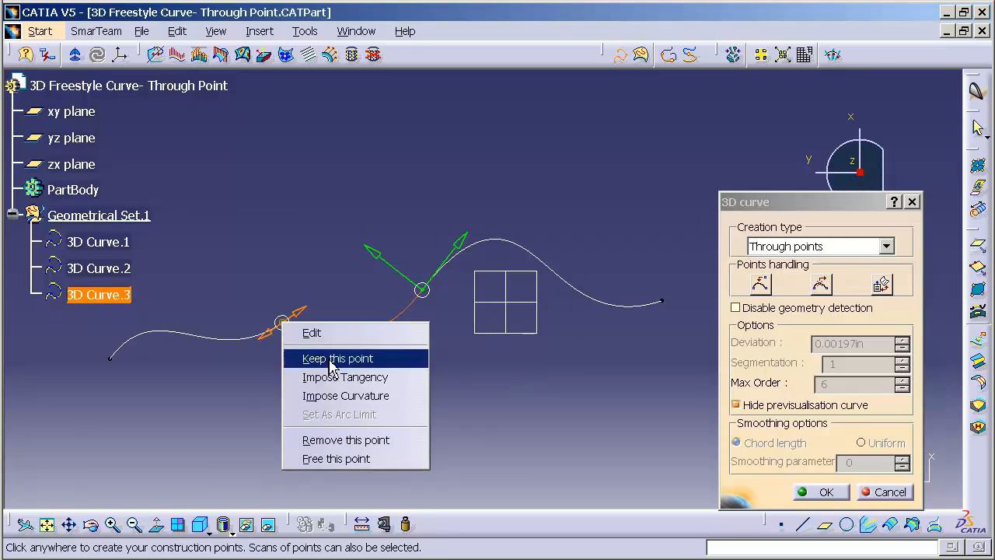
{"action": "left_click", "coordinate": [336, 358]}
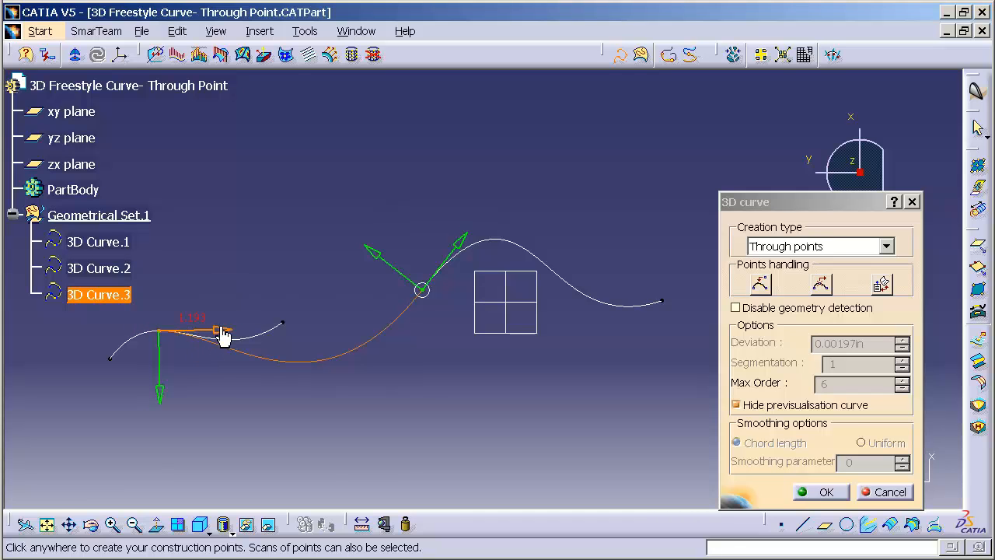
{"action": "left_click_drag", "start_coordinate": [224, 329], "coordinate": [185, 329]}
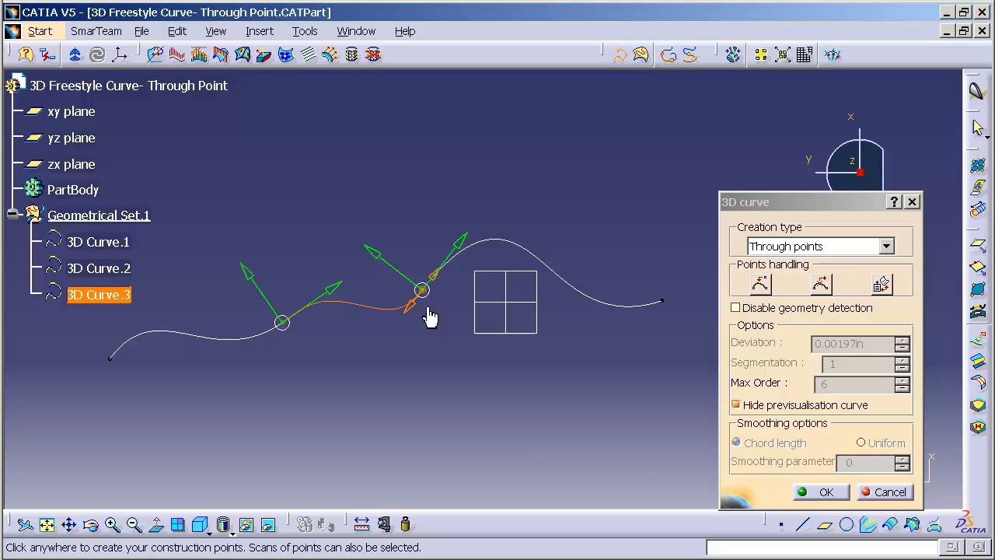
{"action": "left_click", "coordinate": [827, 491]}
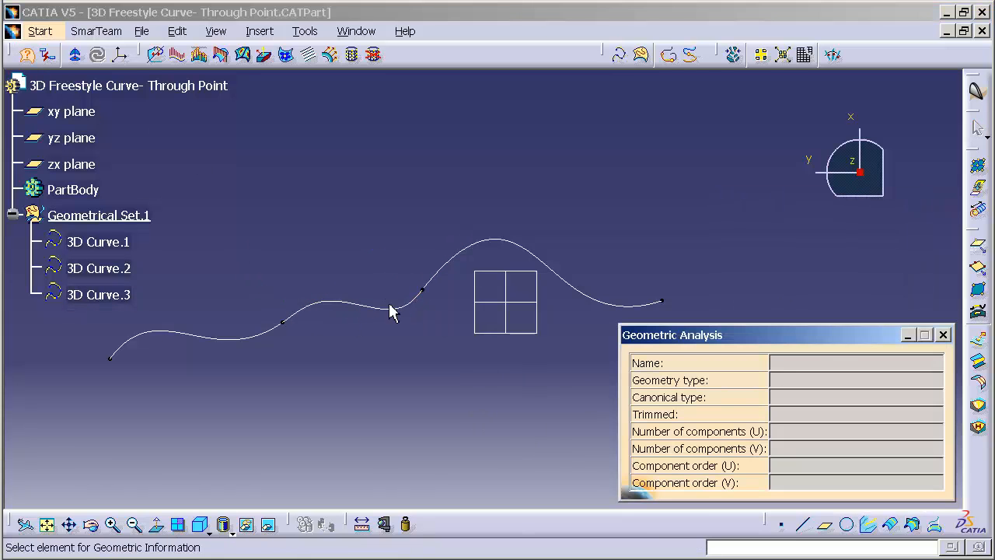
Read Geometric Information for 3D Curve.3: single-component NURBS of order 6, then close it
{"action": "left_click", "coordinate": [389, 308]}
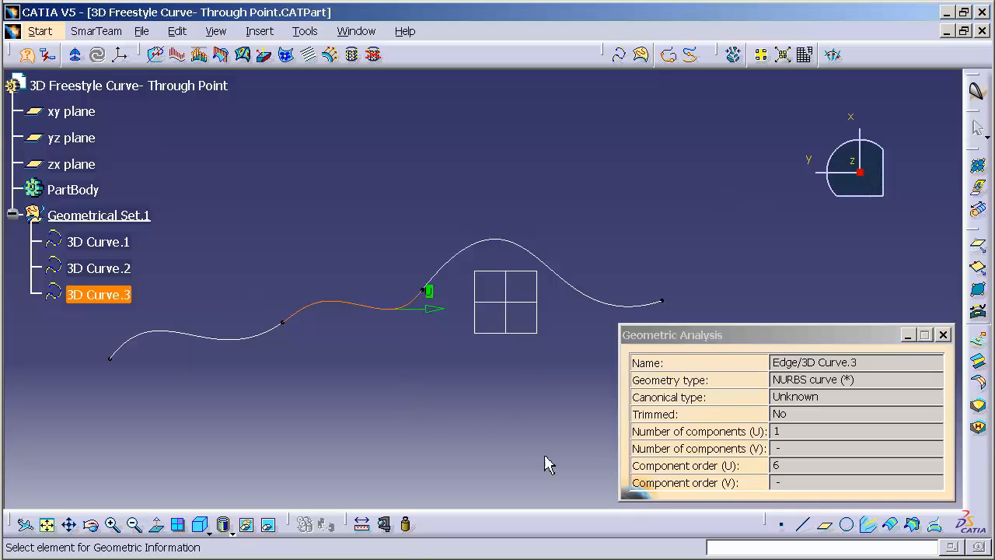
{"action": "mouse_move", "coordinate": [777, 457]}
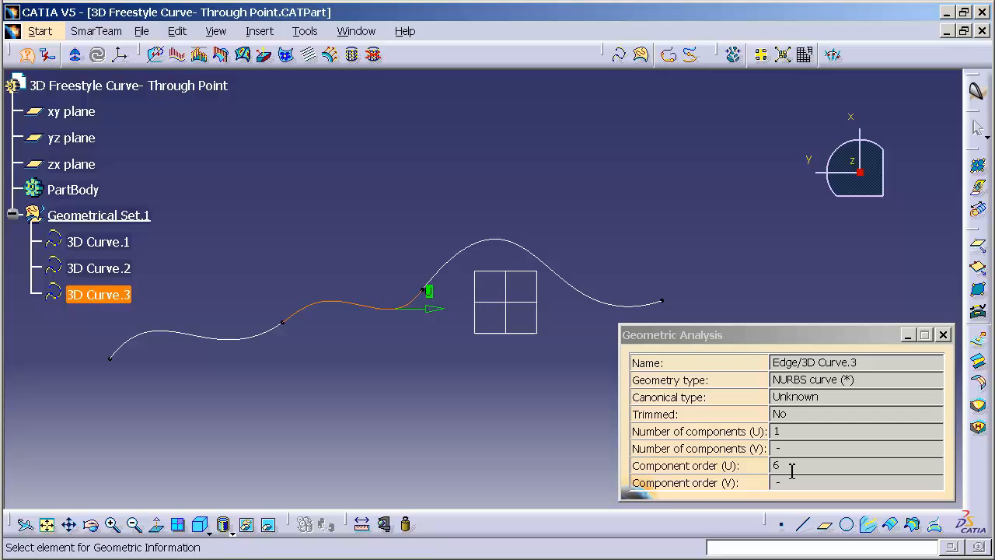
{"action": "mouse_move", "coordinate": [879, 434]}
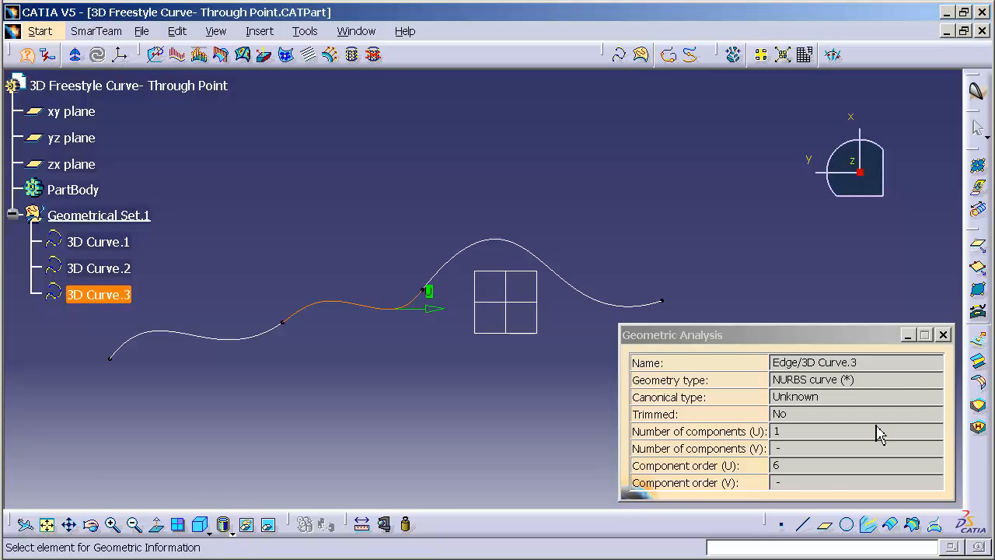
{"action": "mouse_move", "coordinate": [946, 345]}
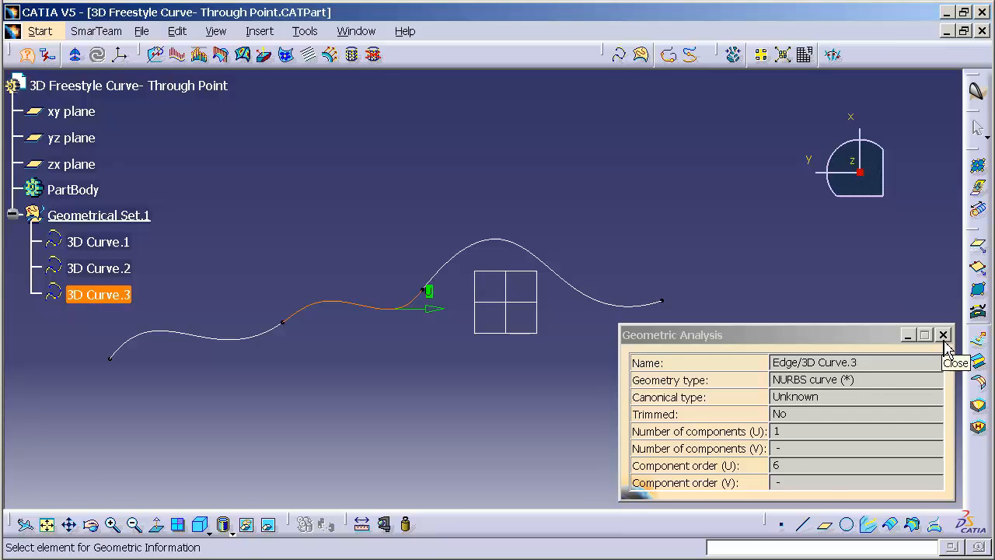
{"action": "left_click", "coordinate": [943, 334]}
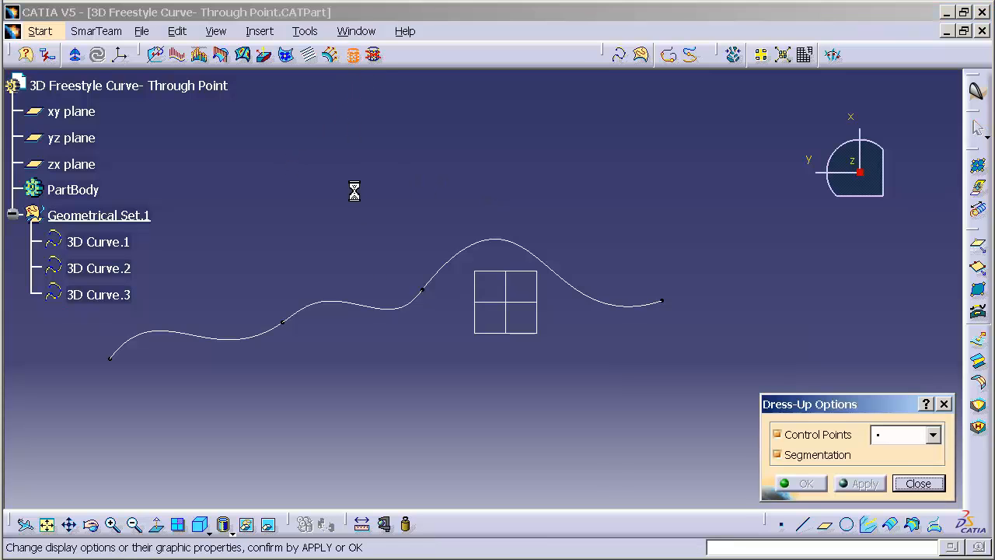
Display 3D Curve.3's control points via Dress-Up, then start removing that dress-up
{"action": "left_click", "coordinate": [98, 294]}
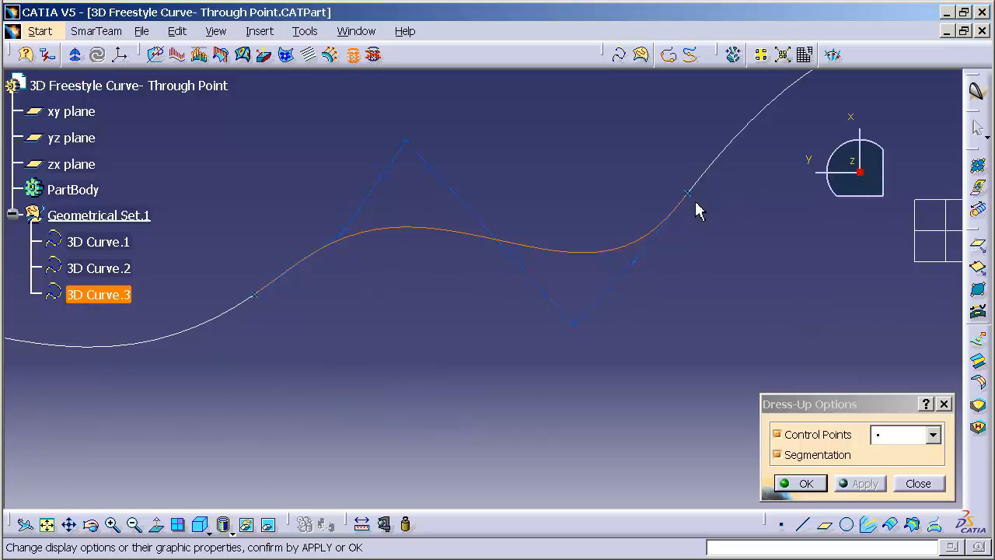
{"action": "left_click", "coordinate": [918, 482]}
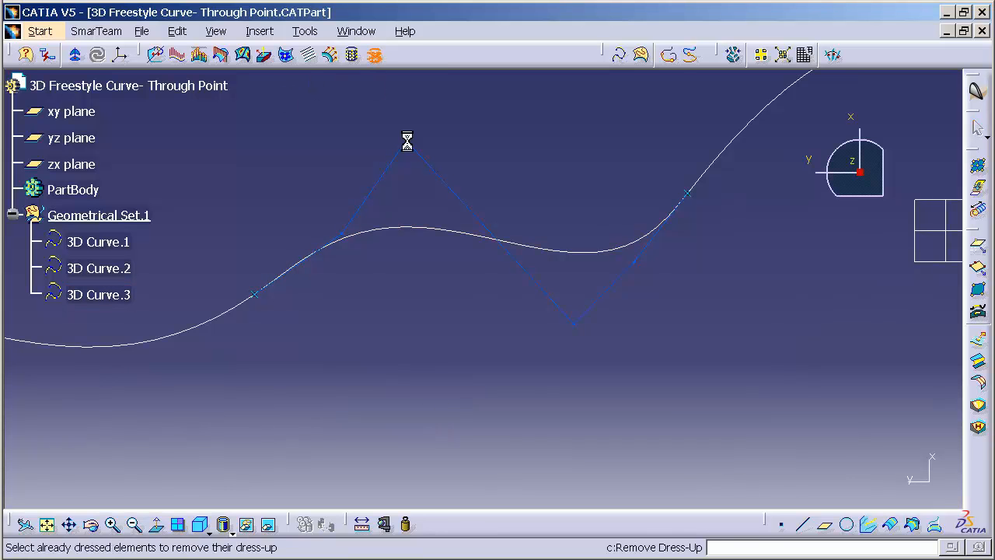
{"action": "left_click", "coordinate": [98, 294]}
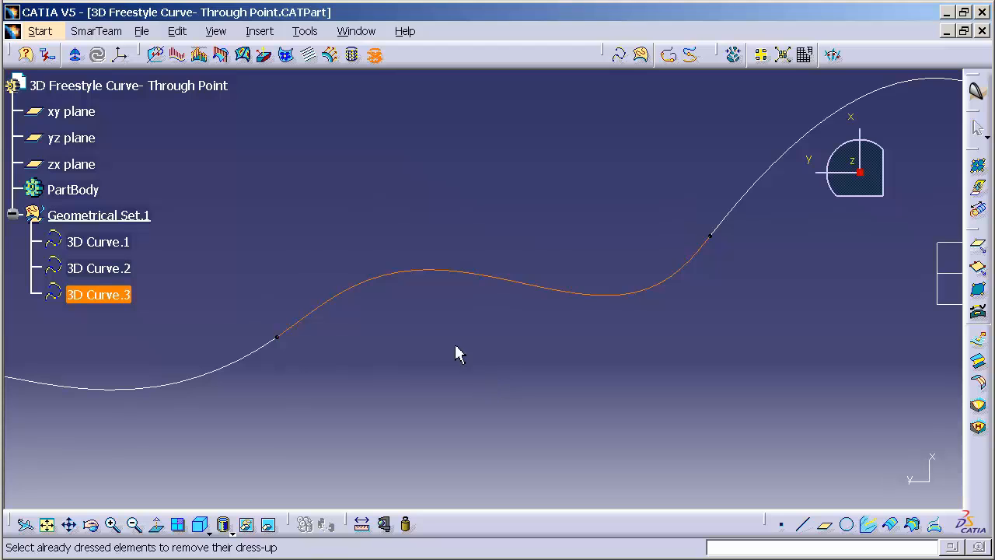
{"action": "mouse_move", "coordinate": [588, 327]}
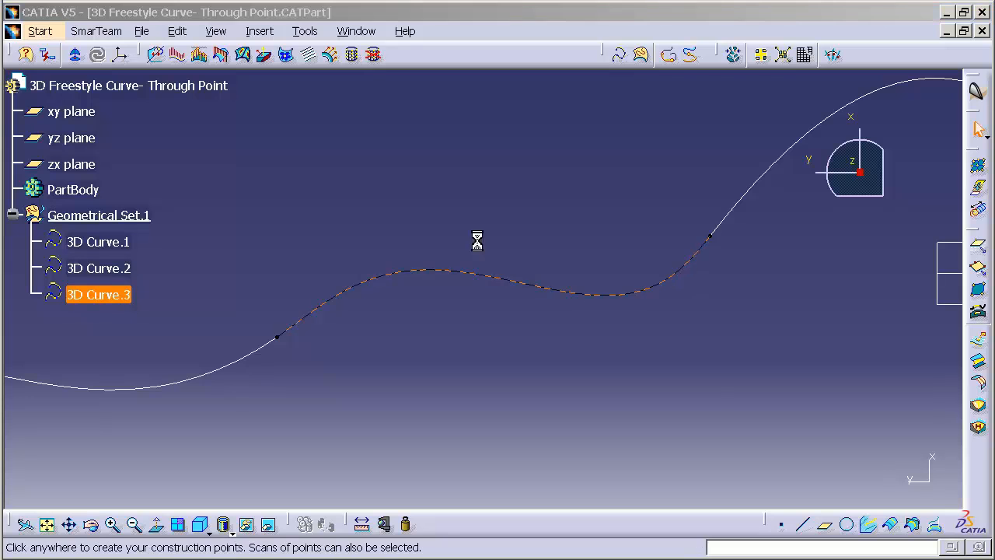
Re-edit 3D Curve.3 with tangency and curvature imposed at its ends and confirm it
{"action": "double_click", "coordinate": [98, 294]}
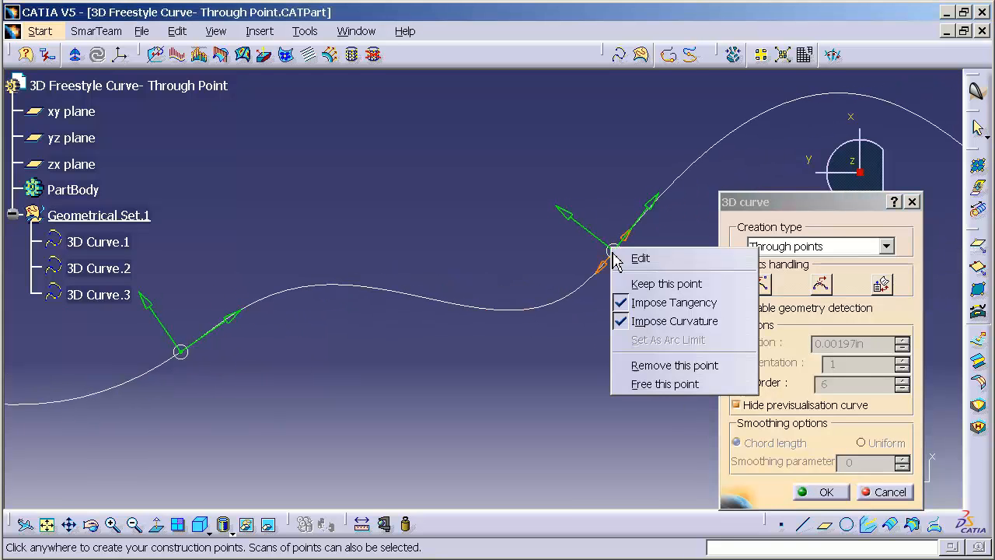
{"action": "mouse_move", "coordinate": [675, 320]}
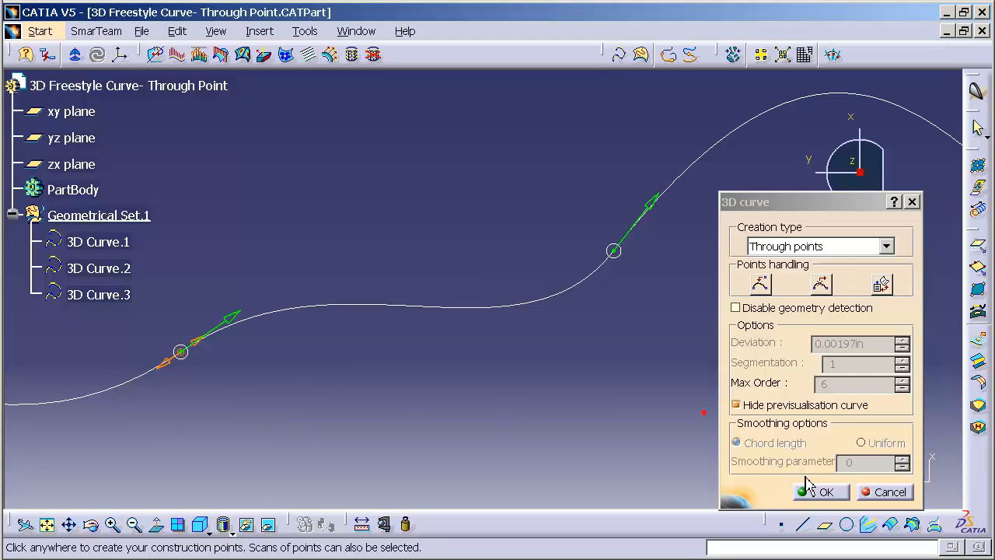
{"action": "left_click", "coordinate": [821, 491]}
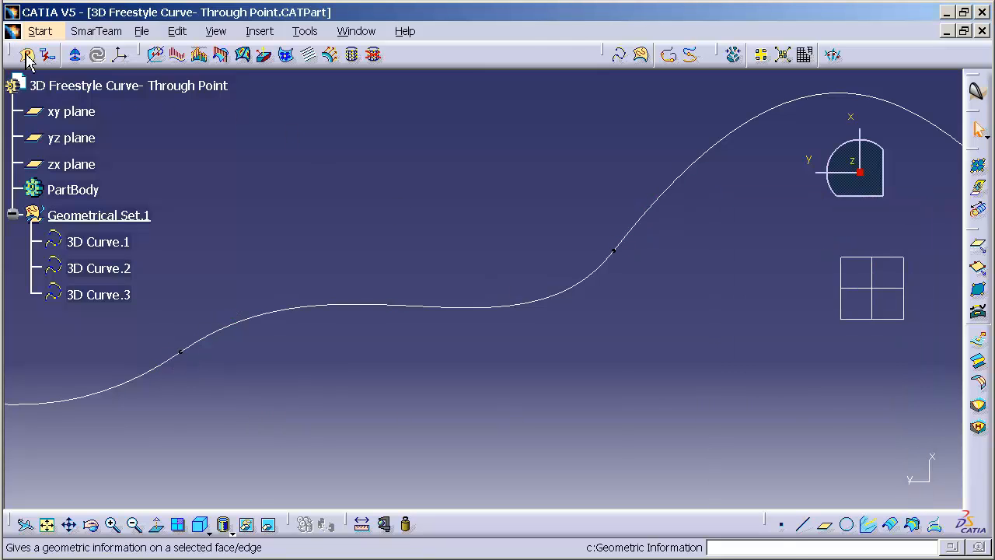
{"action": "left_click", "coordinate": [404, 302]}
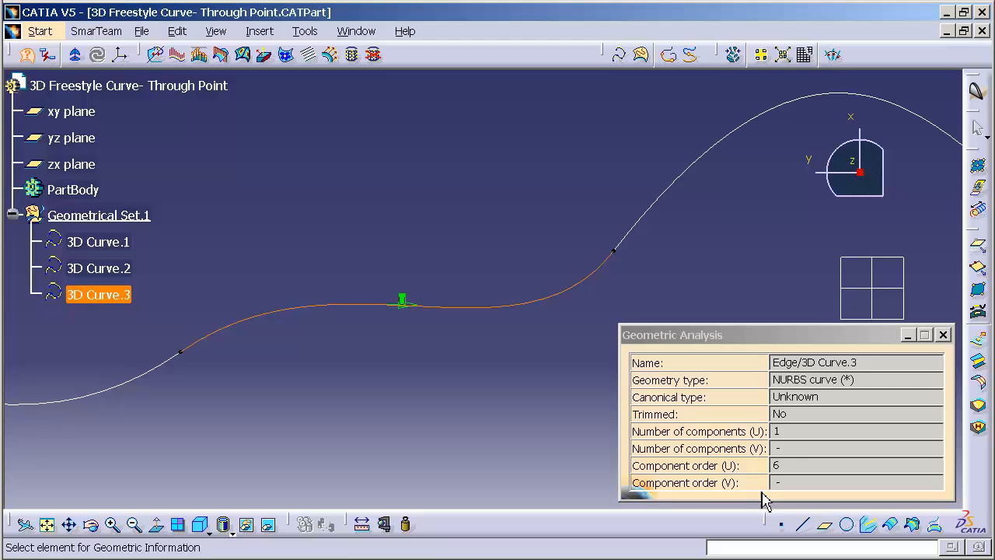
{"action": "mouse_move", "coordinate": [803, 480]}
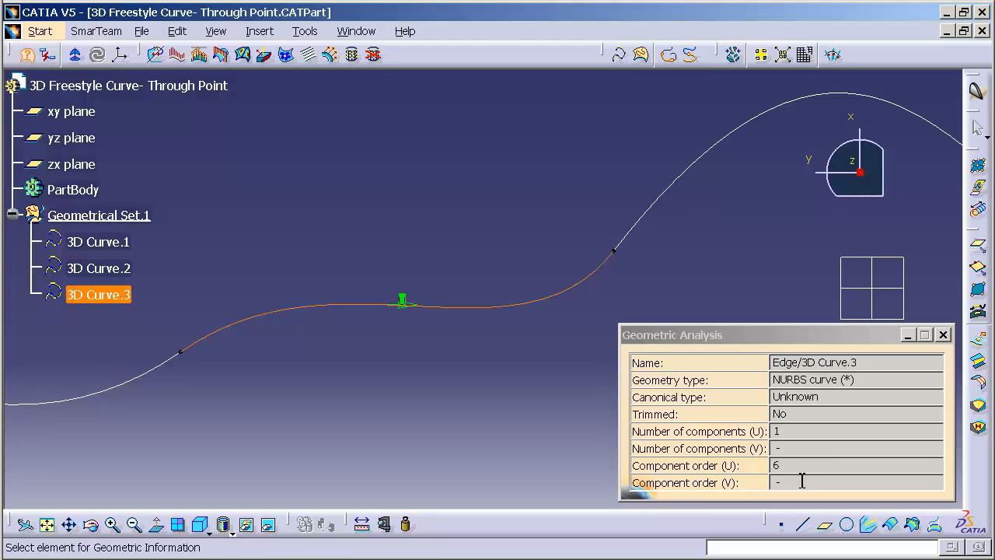
{"action": "mouse_move", "coordinate": [790, 484]}
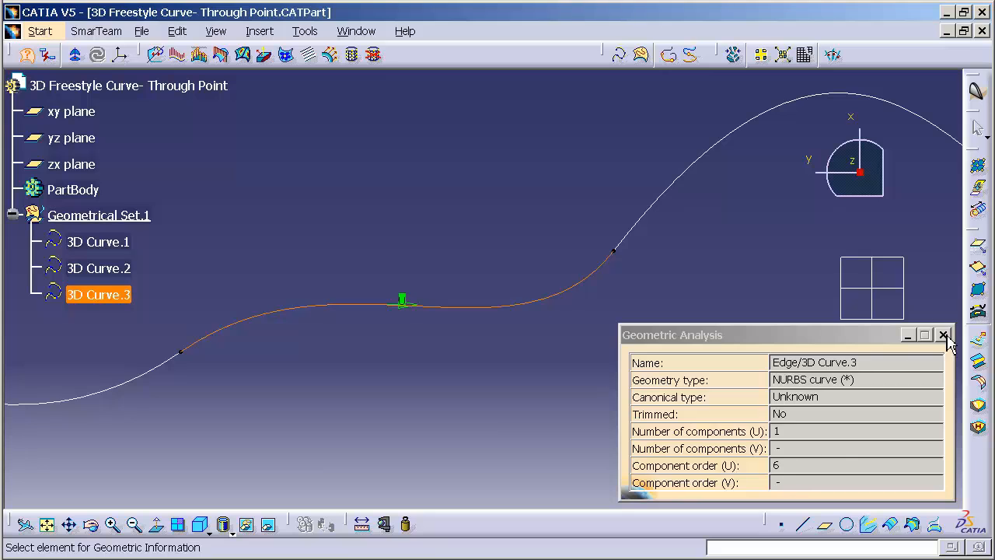
{"action": "left_click", "coordinate": [944, 335]}
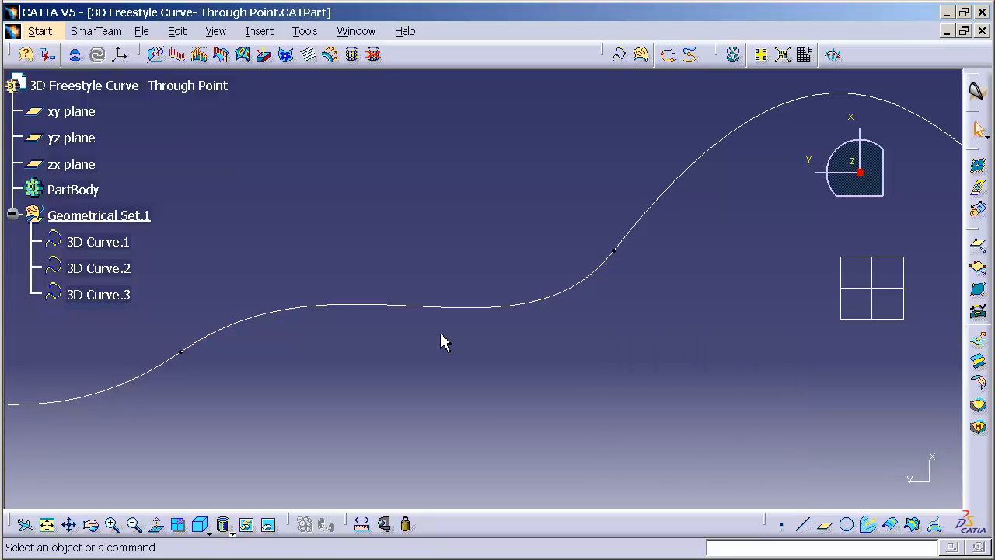